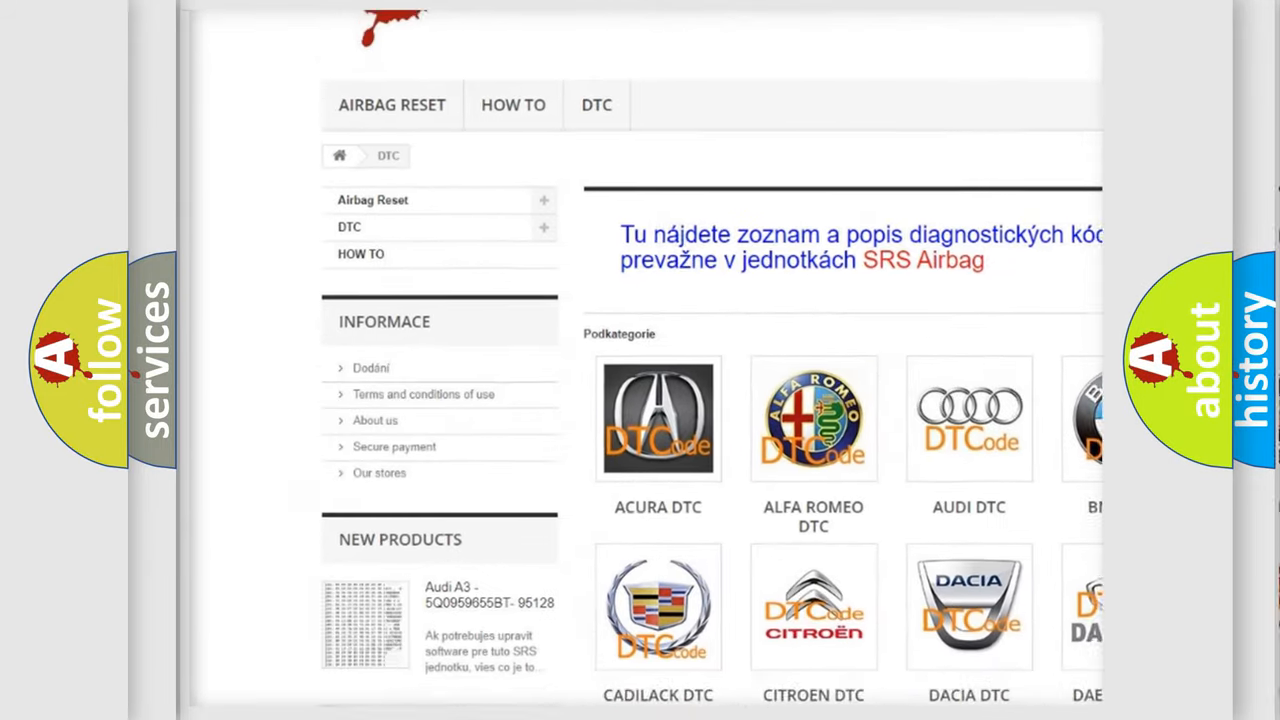
pyautogui.scroll(-3)
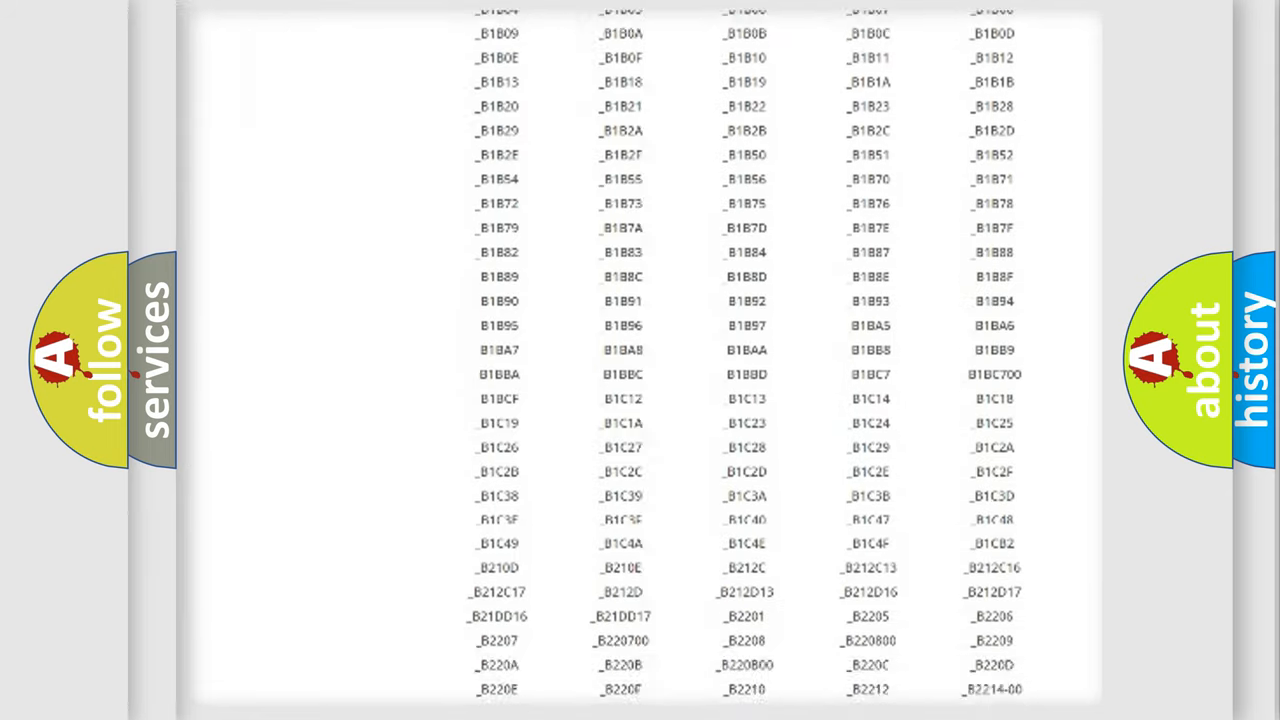
pyautogui.scroll(-3)
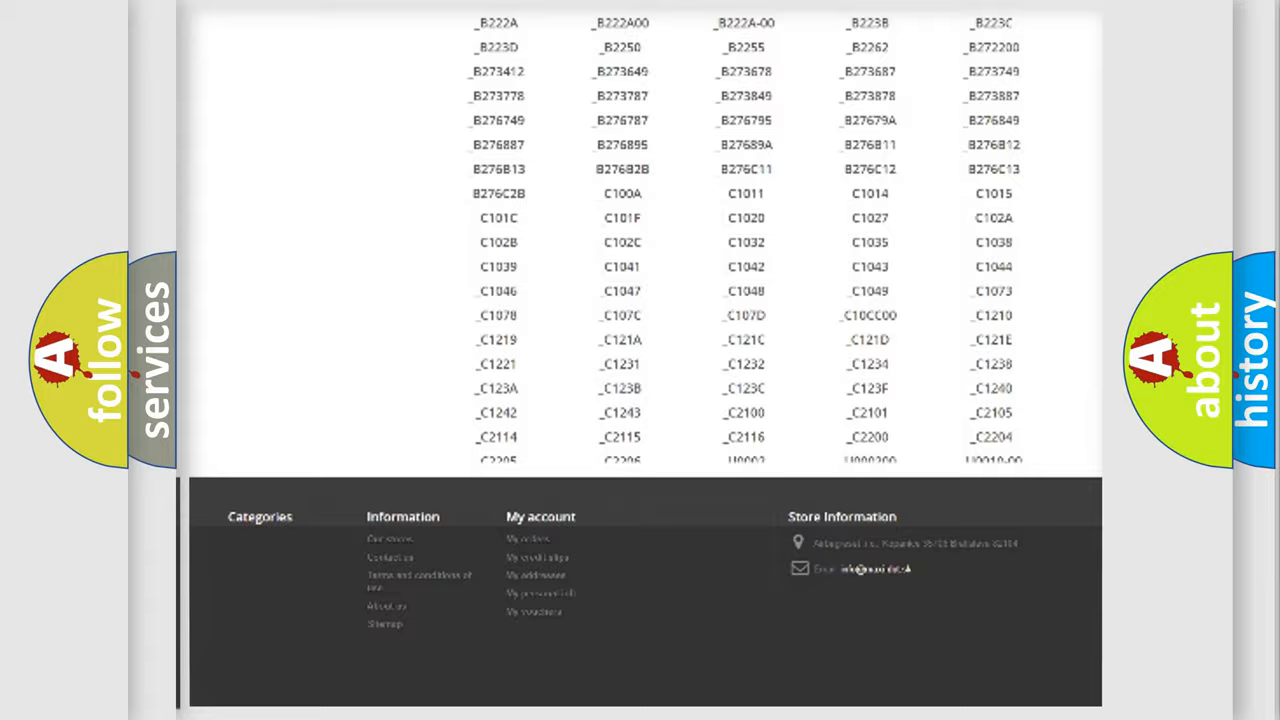
pyautogui.scroll(3)
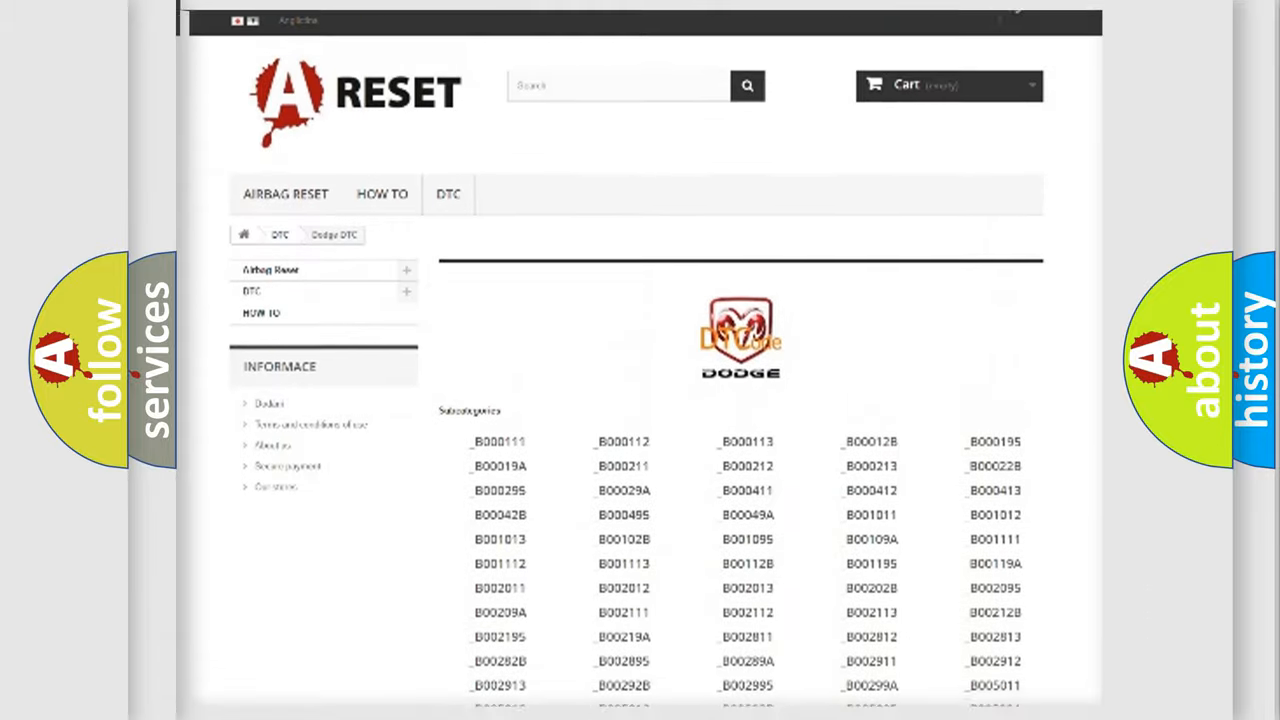